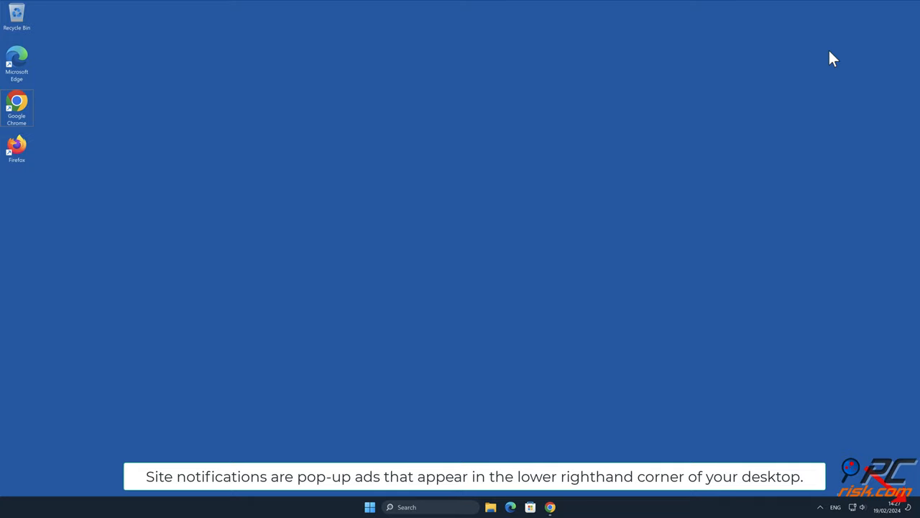
# - Allow the spam page oneqanet24.com to show notifications, then move to a fresh tab
pyautogui.click(549, 506)
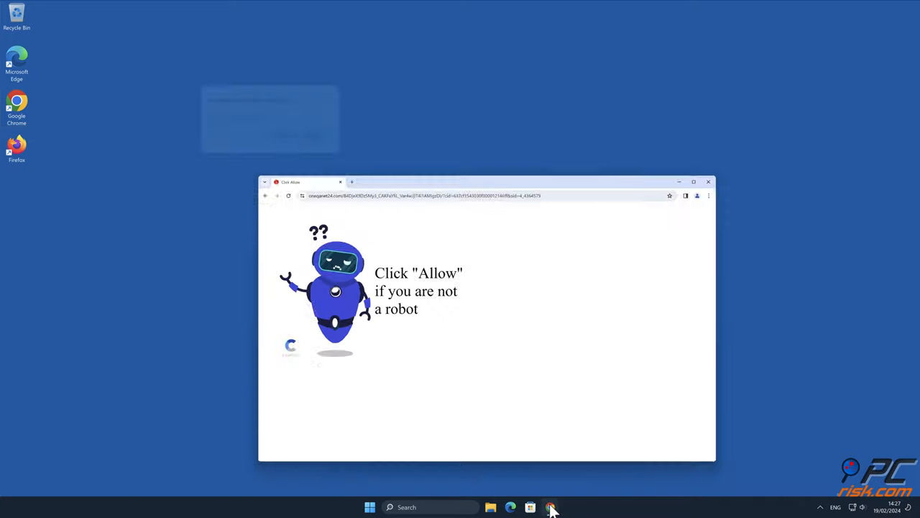
pyautogui.click(549, 506)
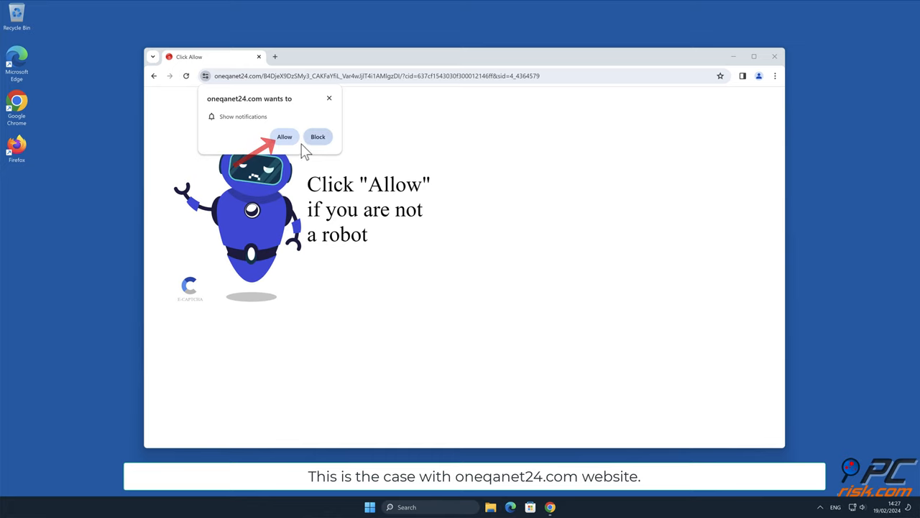
pyautogui.click(285, 137)
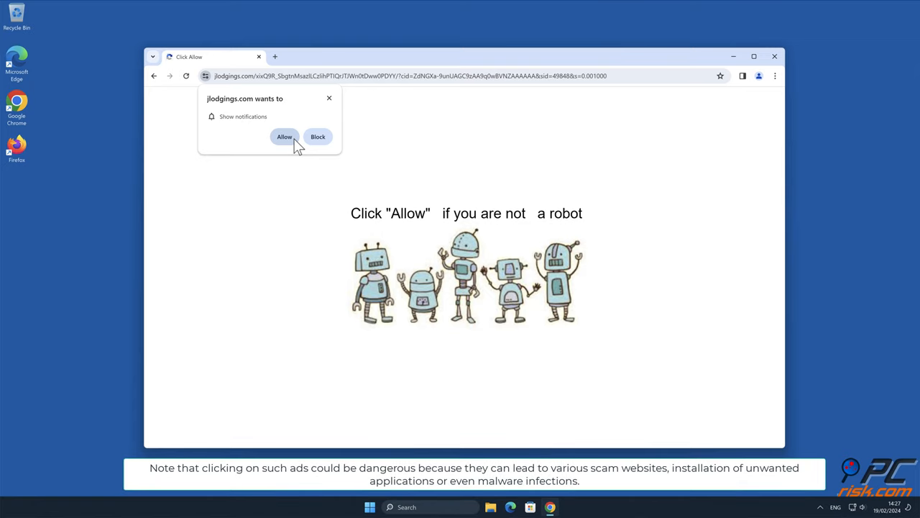
pyautogui.moveTo(668, 126)
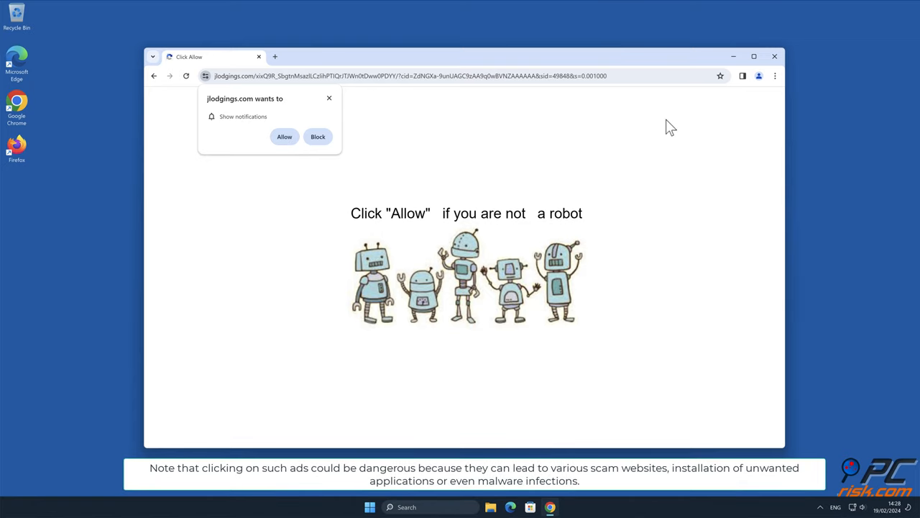
pyautogui.click(774, 56)
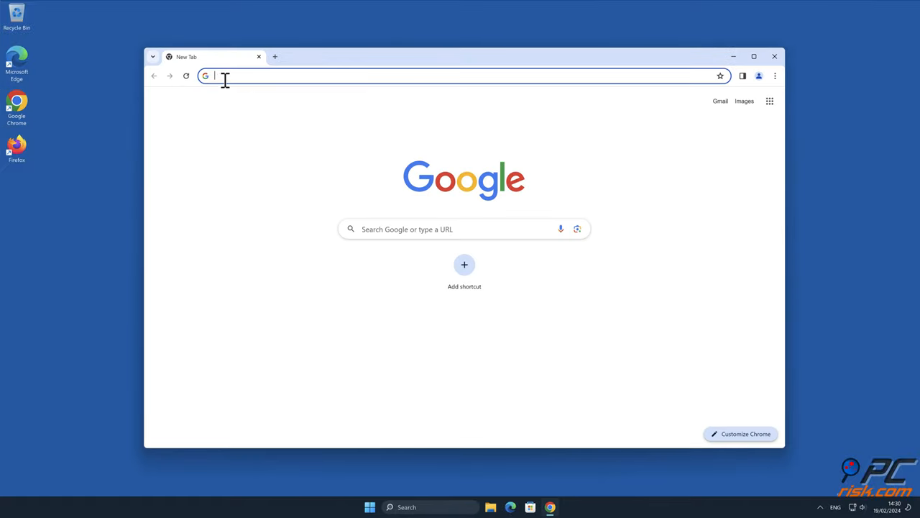
# - Download Combo Cleaner from combocleaner.com and run its installer through Next and Finish
pyautogui.write('www.comb')
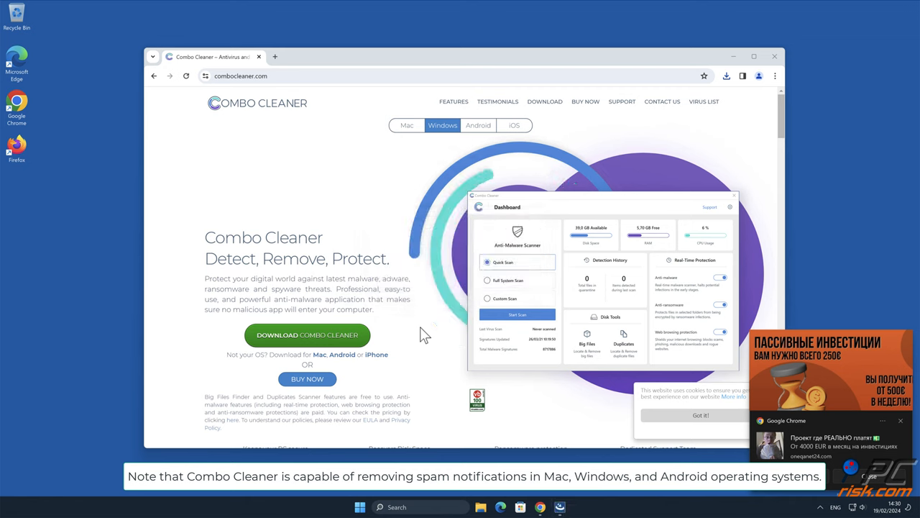
pyautogui.click(308, 335)
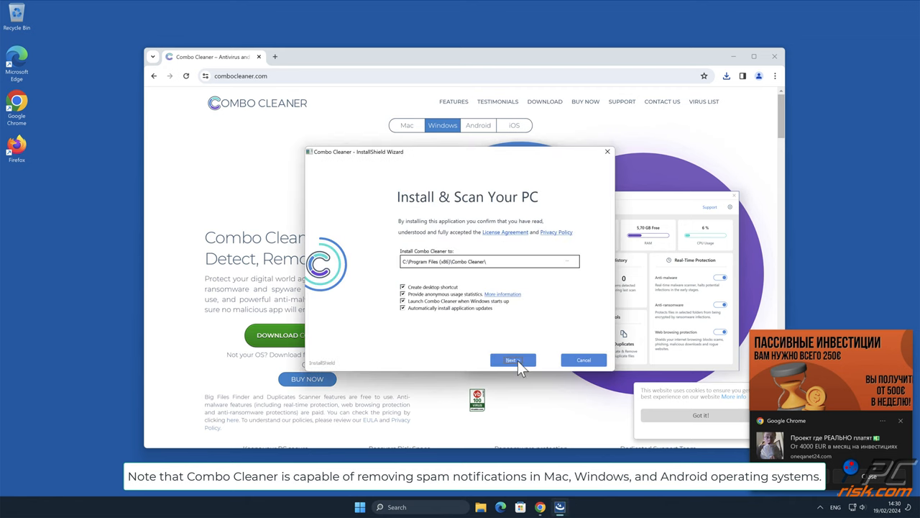
pyautogui.click(512, 360)
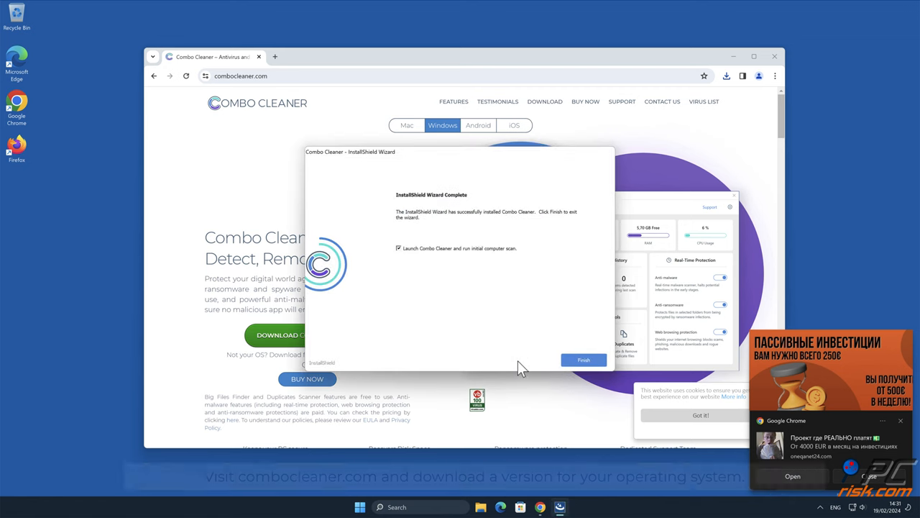
pyautogui.click(584, 360)
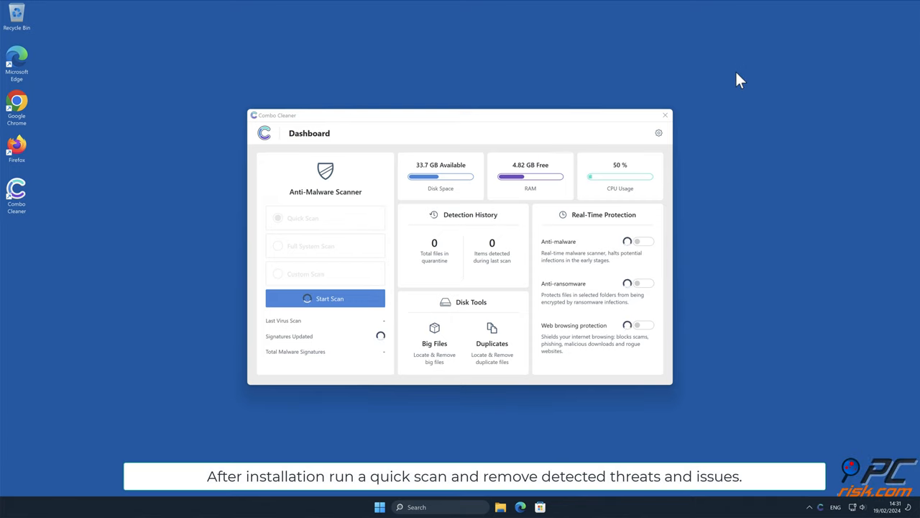
# - Run the initial Combo Cleaner scan, review the detected item and activate the premium licence
pyautogui.click(325, 298)
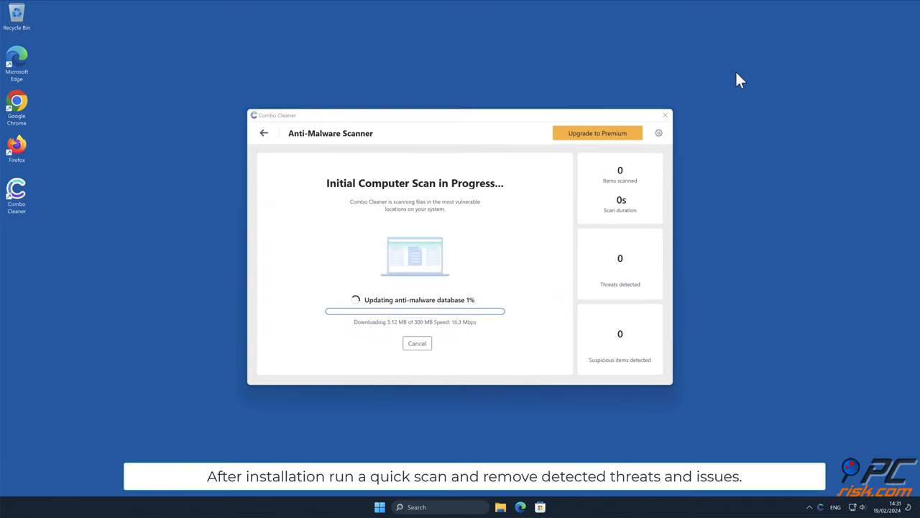
pyautogui.moveTo(696, 257)
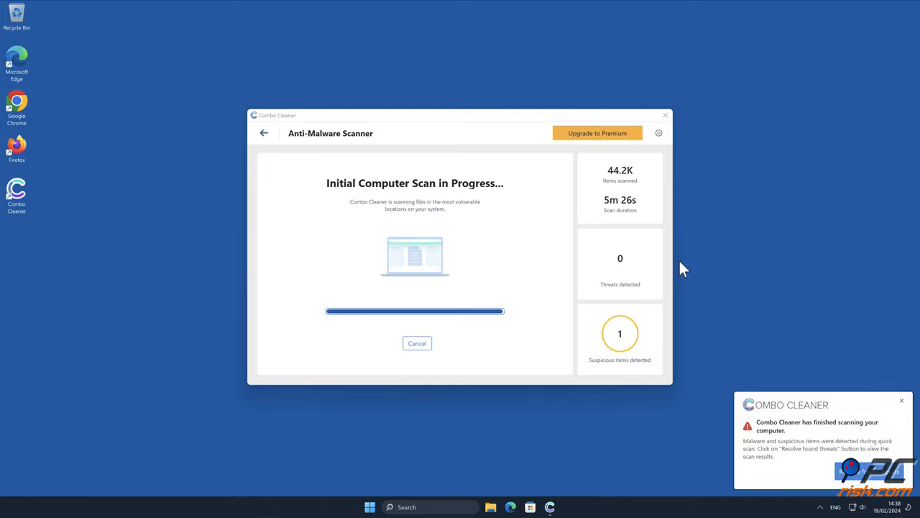
pyautogui.click(596, 133)
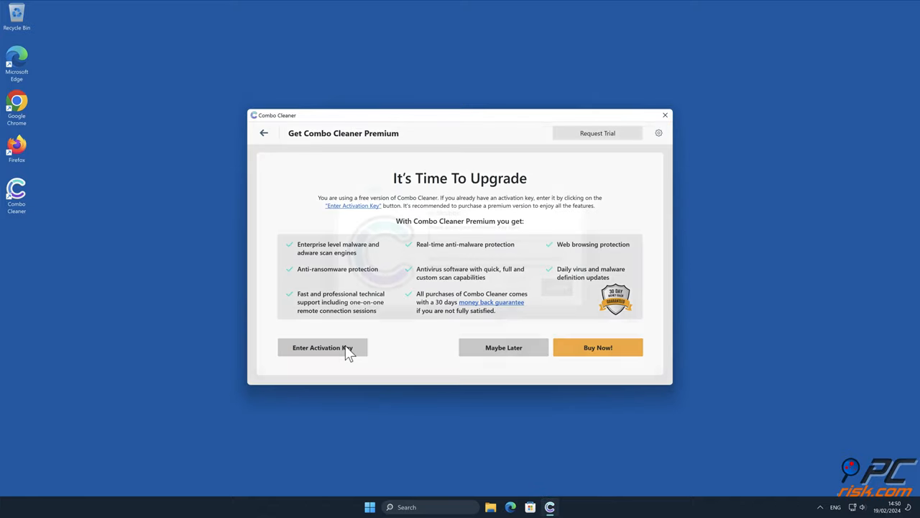
pyautogui.click(322, 346)
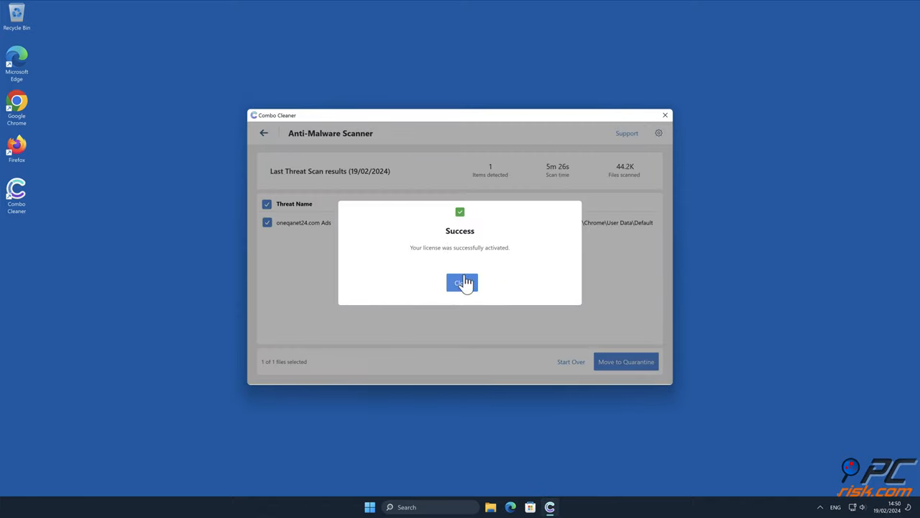
# - Quarantine the detected oneqanet24.com adware item and close the scan summary
pyautogui.click(461, 282)
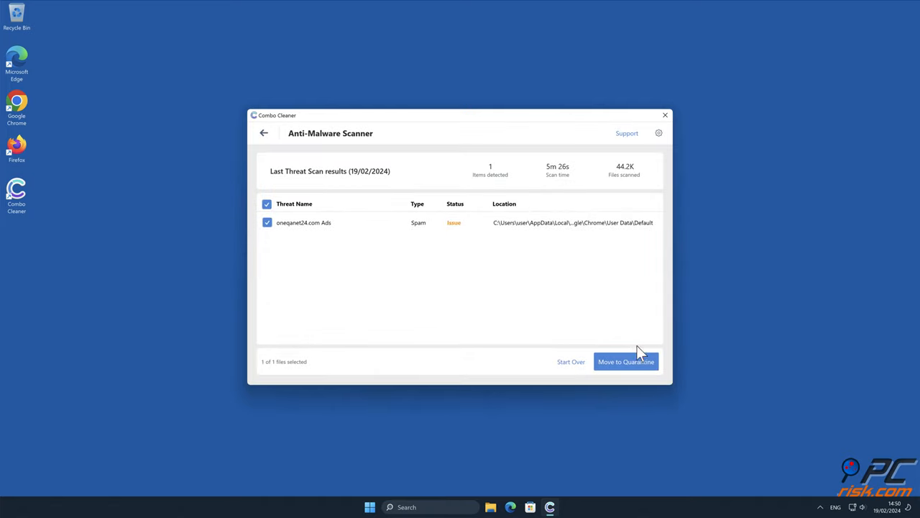
pyautogui.click(625, 362)
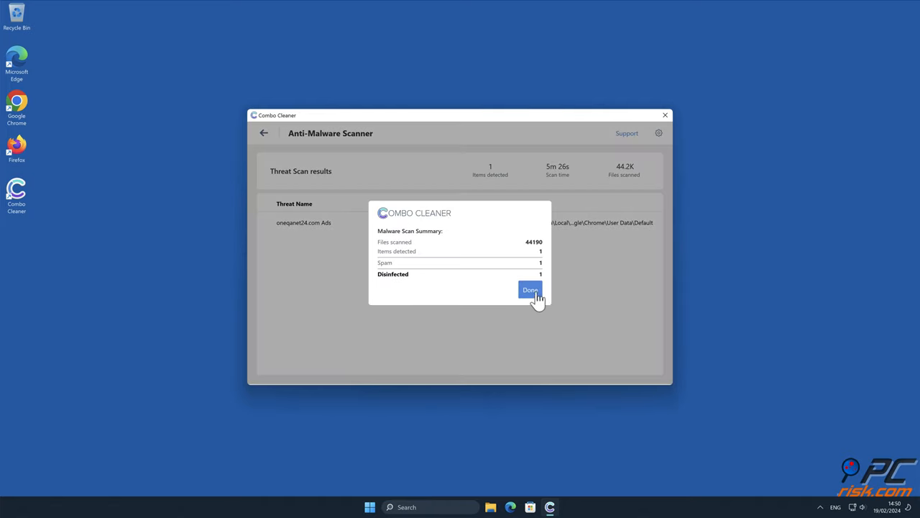
pyautogui.click(529, 290)
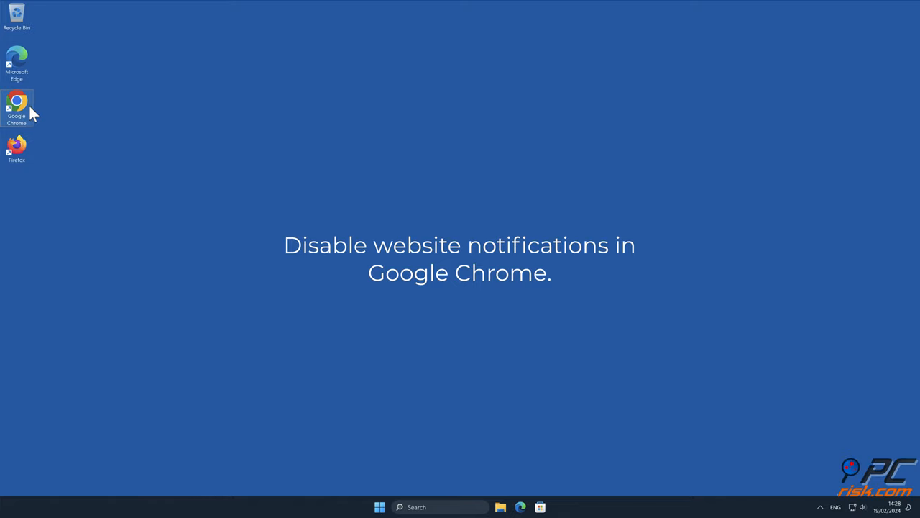
# - Reach Chrome's Notifications list under Settings > Privacy and security > Site settings
pyautogui.doubleClick(17, 104)
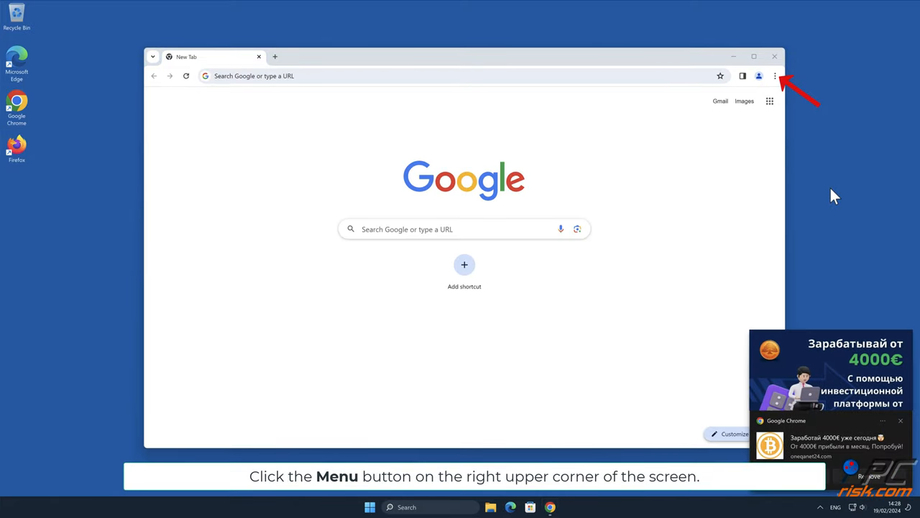
pyautogui.click(775, 75)
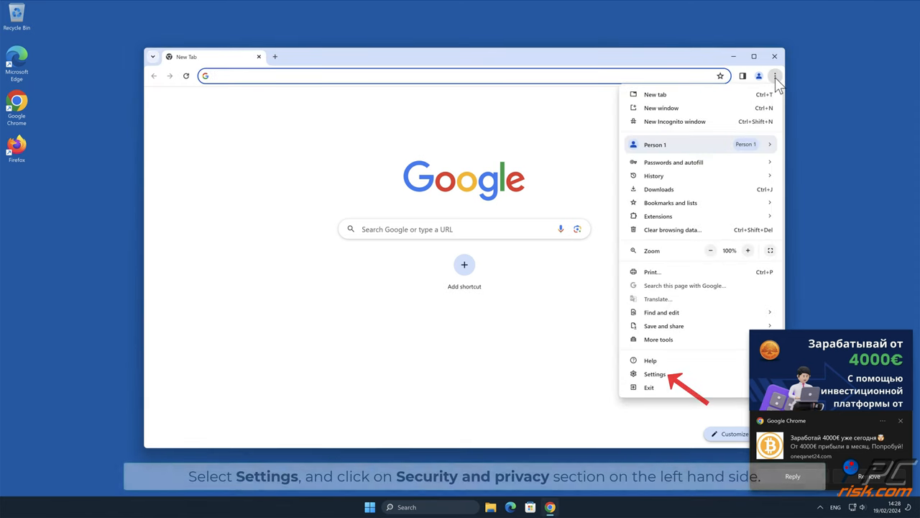
pyautogui.click(656, 374)
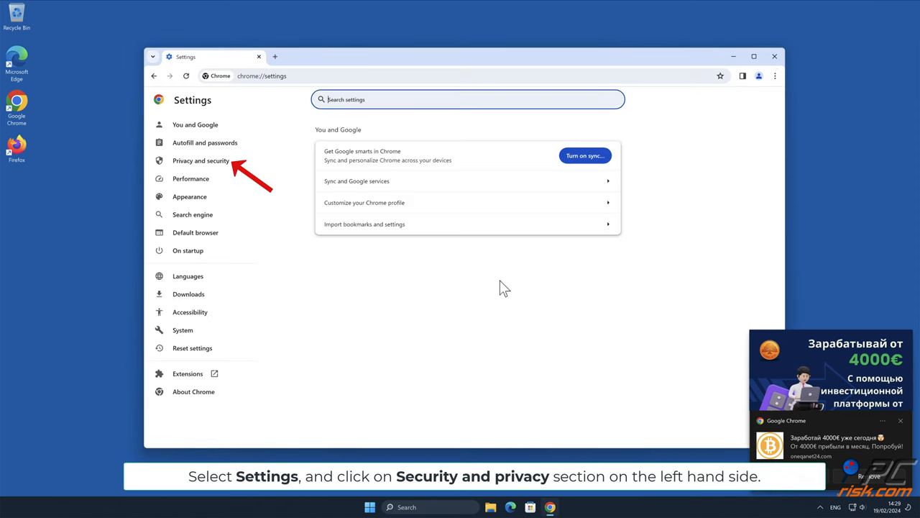
pyautogui.click(202, 161)
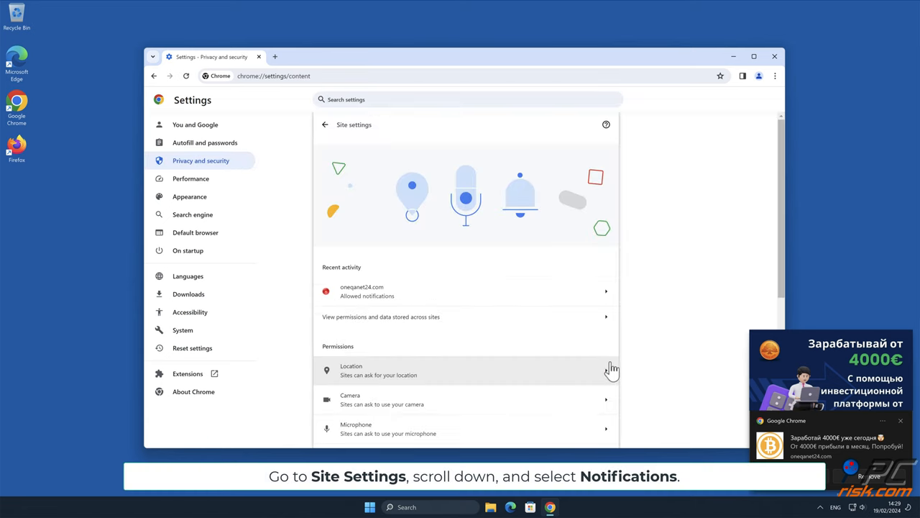
pyautogui.scroll(-3)
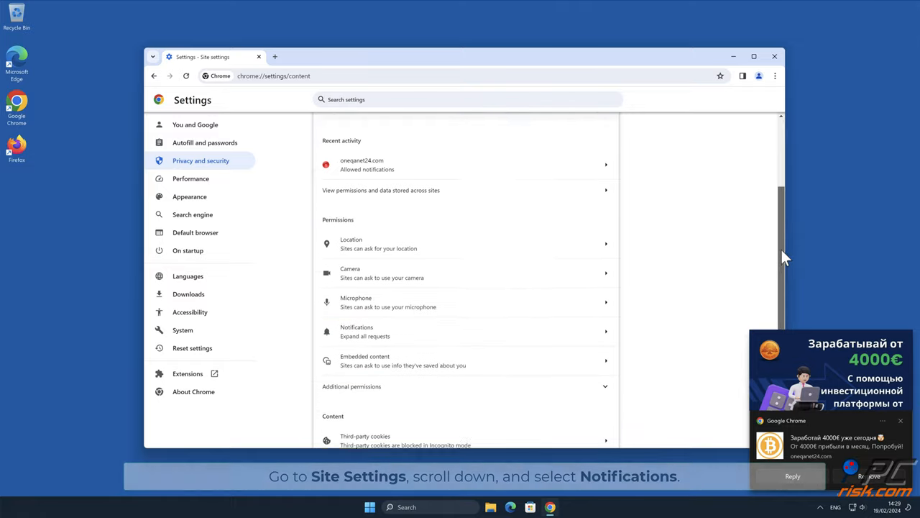
pyautogui.scroll(-3)
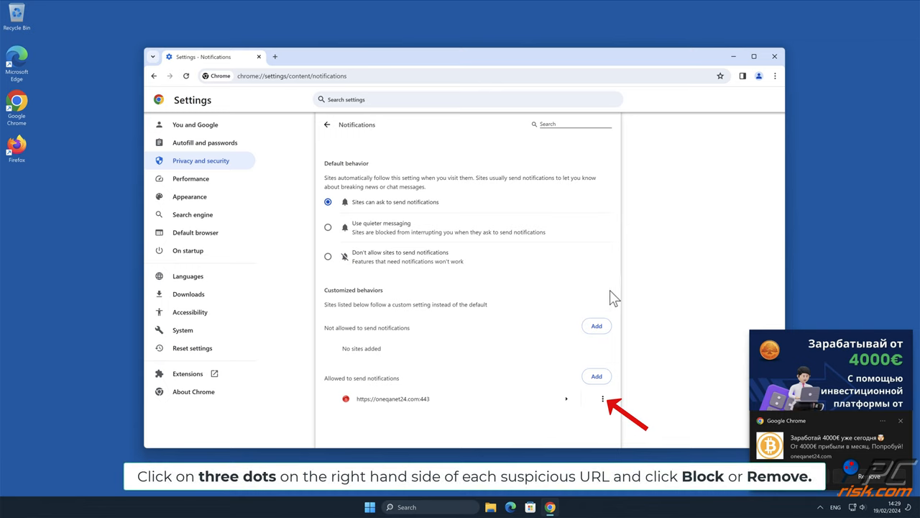
# - Remove oneqanet24.com from the sites allowed to send notifications and close Chrome
pyautogui.click(601, 399)
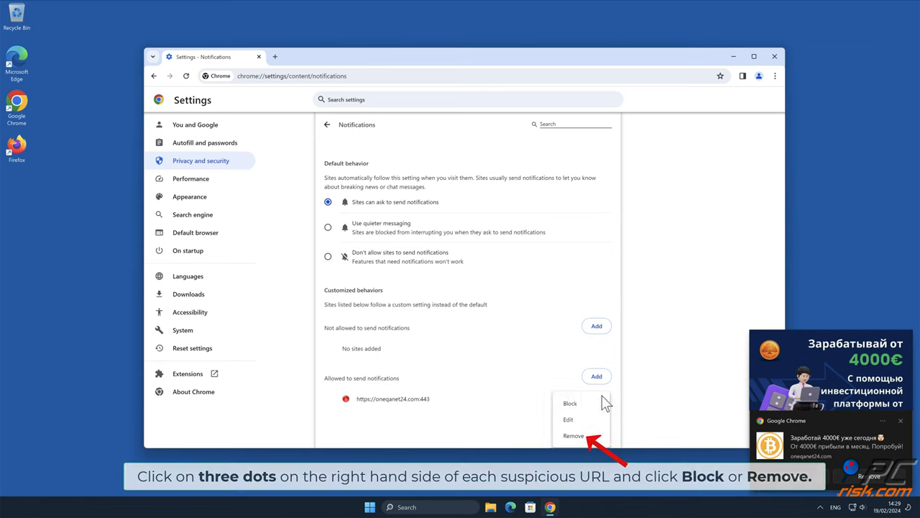
pyautogui.click(574, 434)
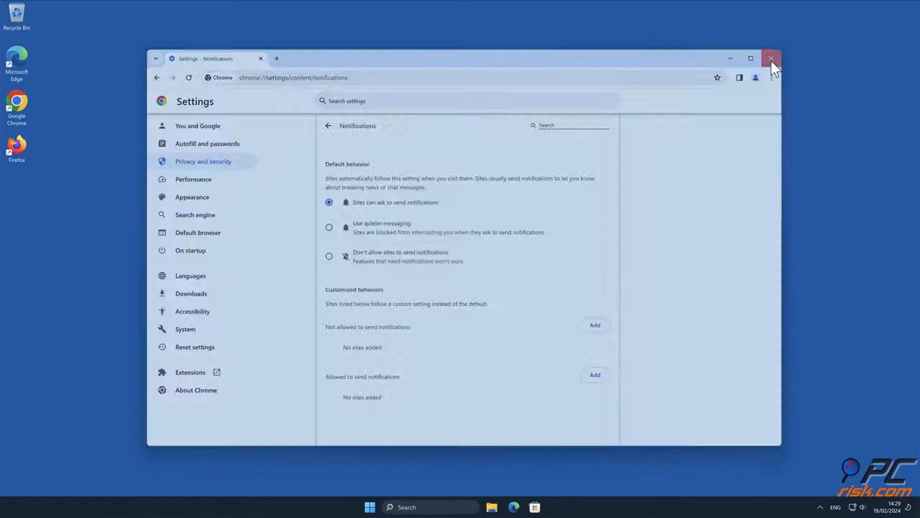
pyautogui.click(771, 57)
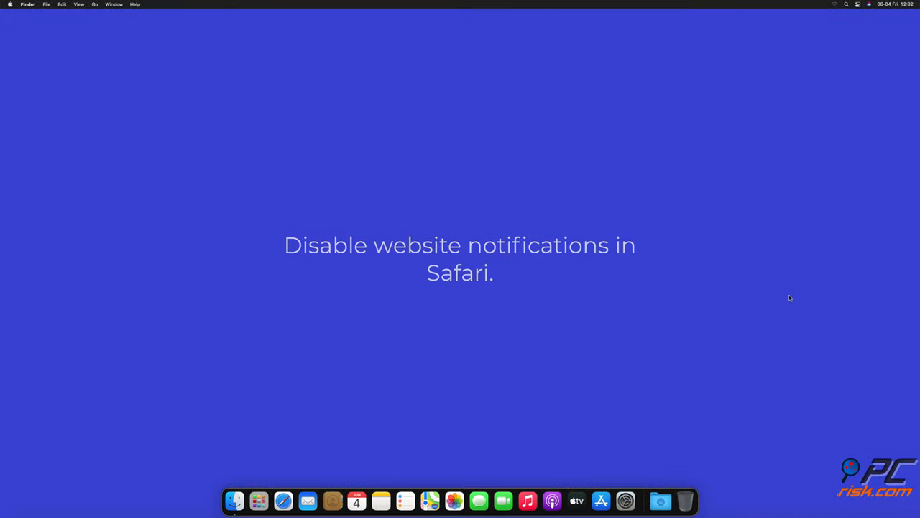
# - Reach the Notifications list in Safari's Preferences > Websites
pyautogui.click(282, 501)
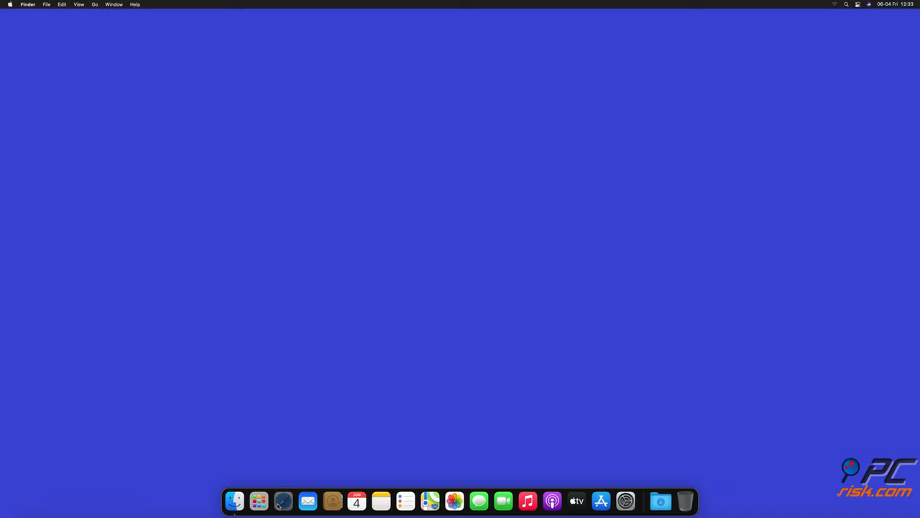
pyautogui.click(282, 500)
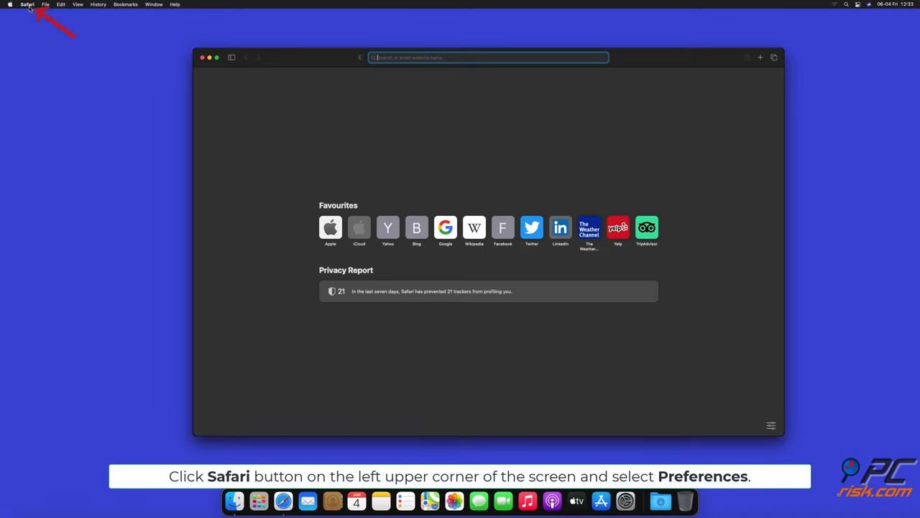
pyautogui.click(27, 4)
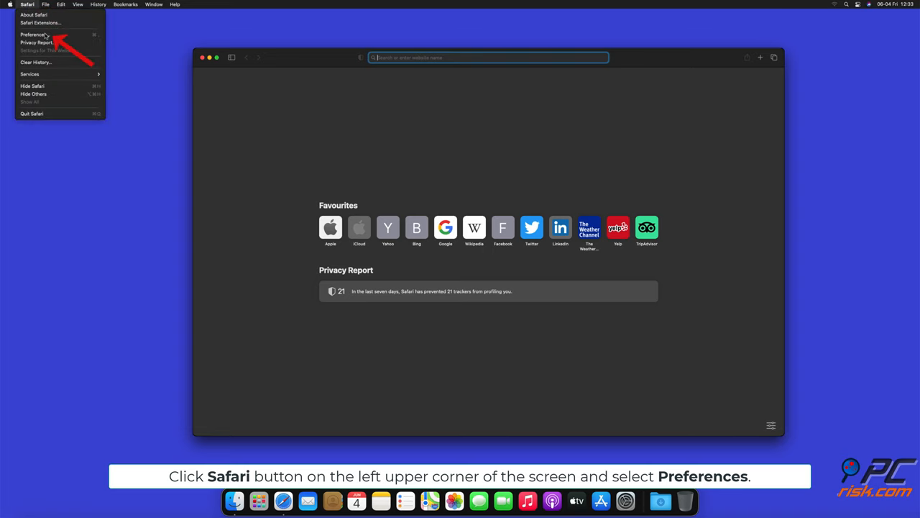
pyautogui.click(33, 35)
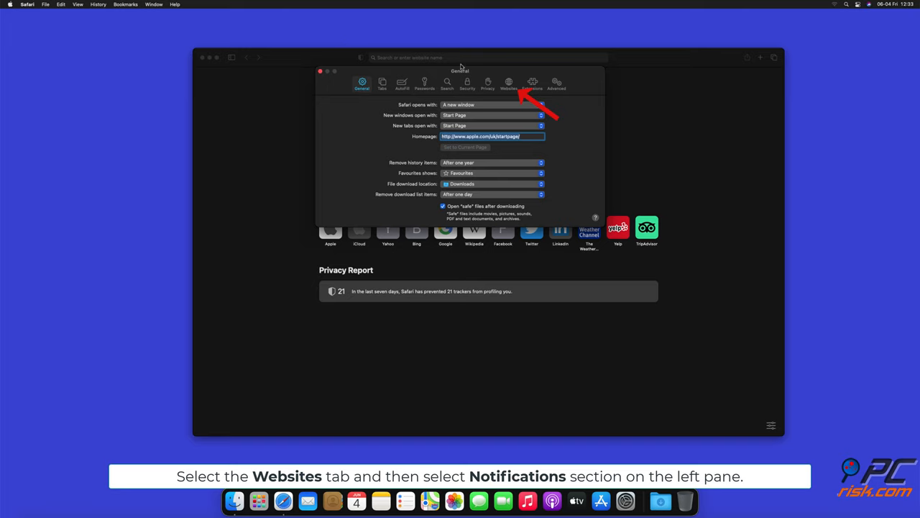
pyautogui.click(510, 82)
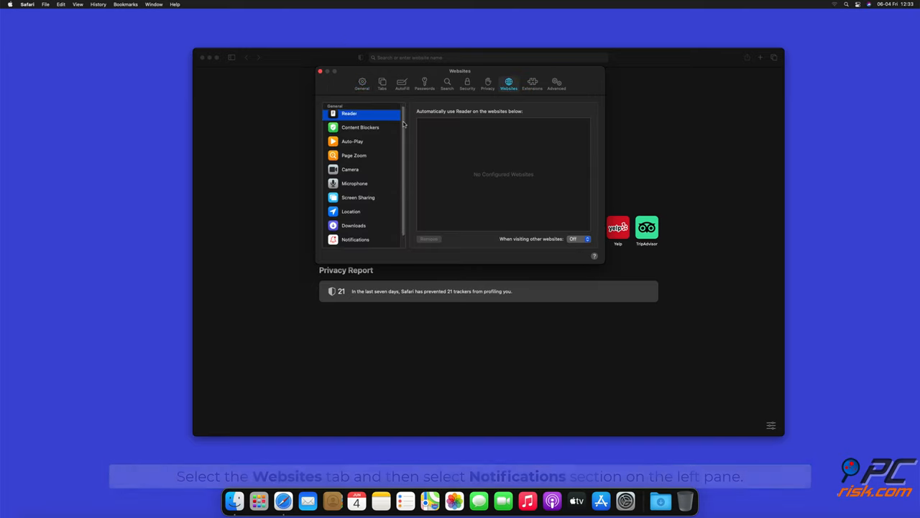
pyautogui.click(355, 238)
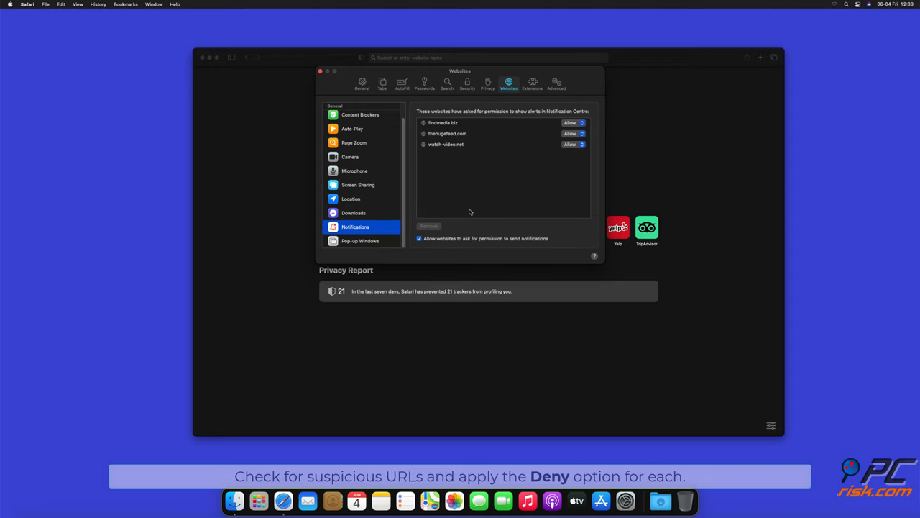
# - Change each listed site from Allow to Deny and close the Preferences window
pyautogui.click(573, 123)
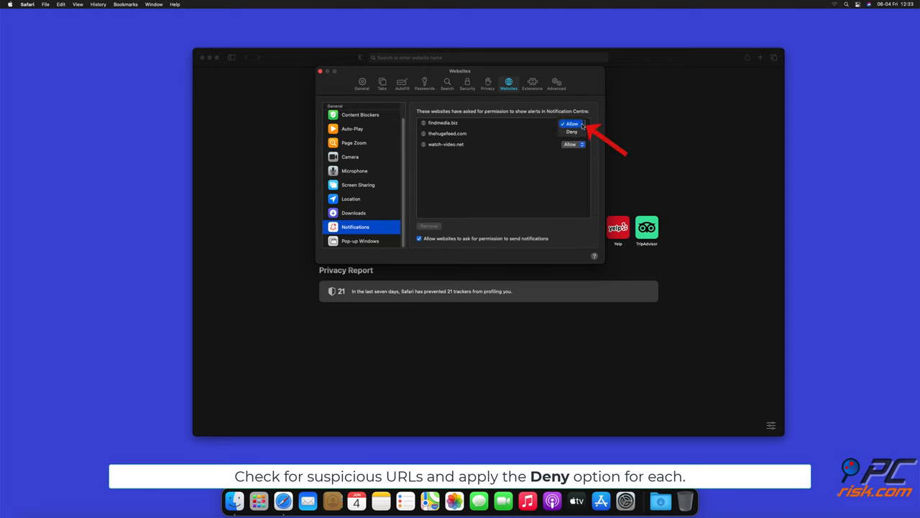
pyautogui.click(572, 133)
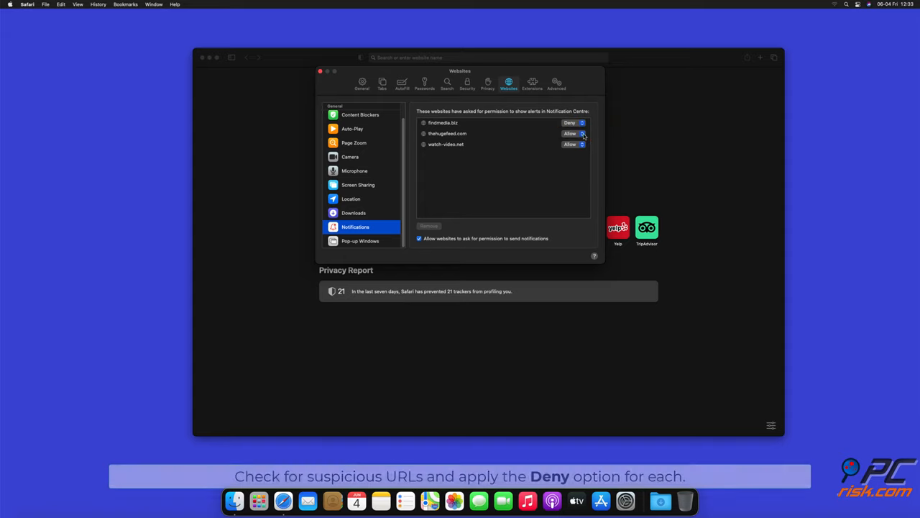
pyautogui.click(572, 144)
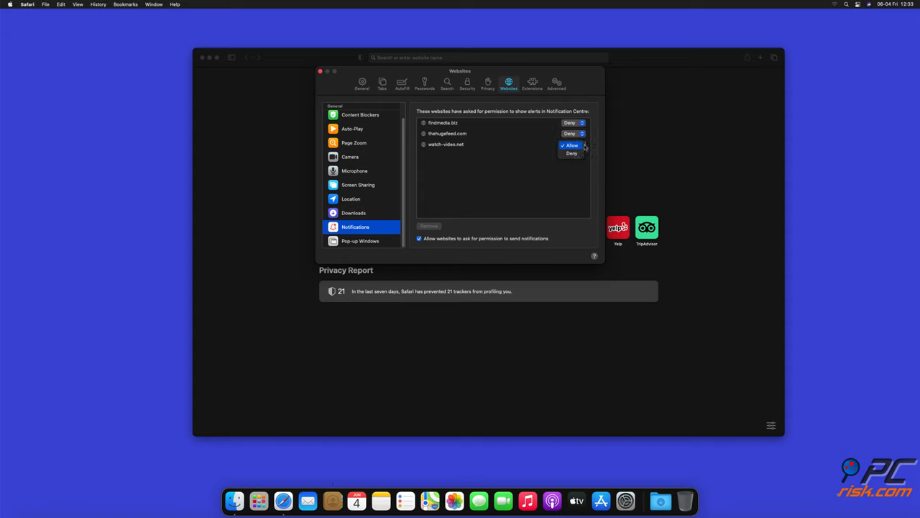
pyautogui.click(572, 152)
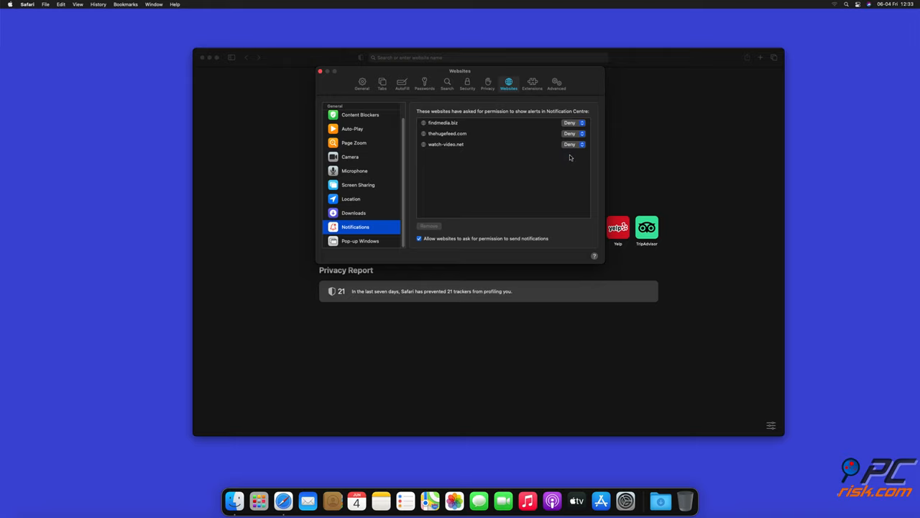
pyautogui.click(320, 71)
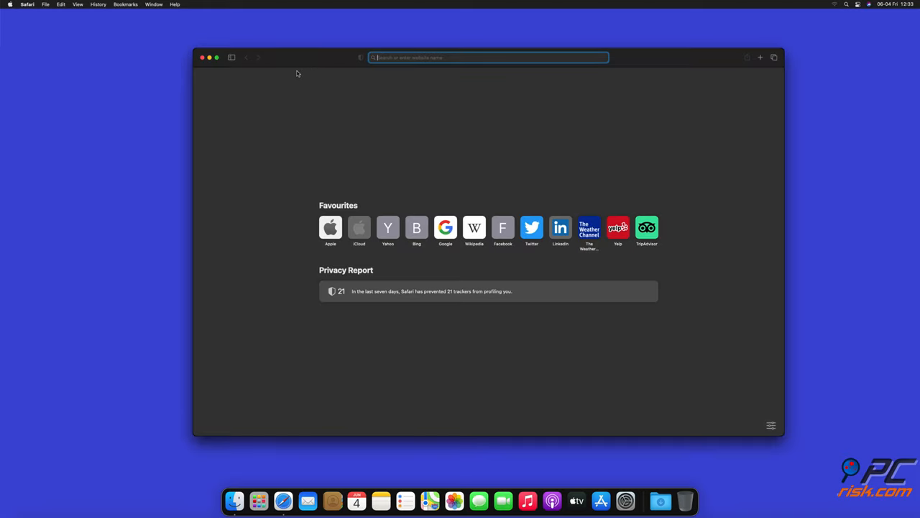
pyautogui.click(201, 58)
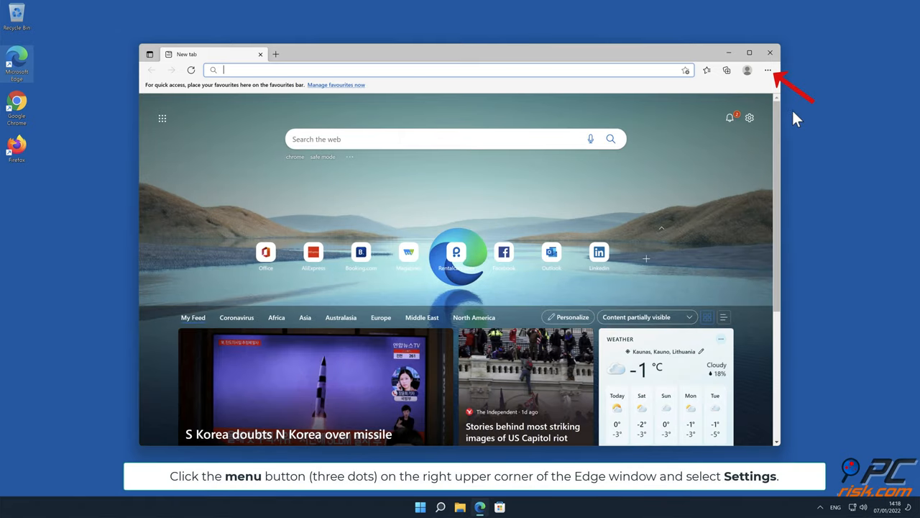
# - Show Edge's Cookies and site permissions settings scrolled to the All permissions list
pyautogui.click(767, 69)
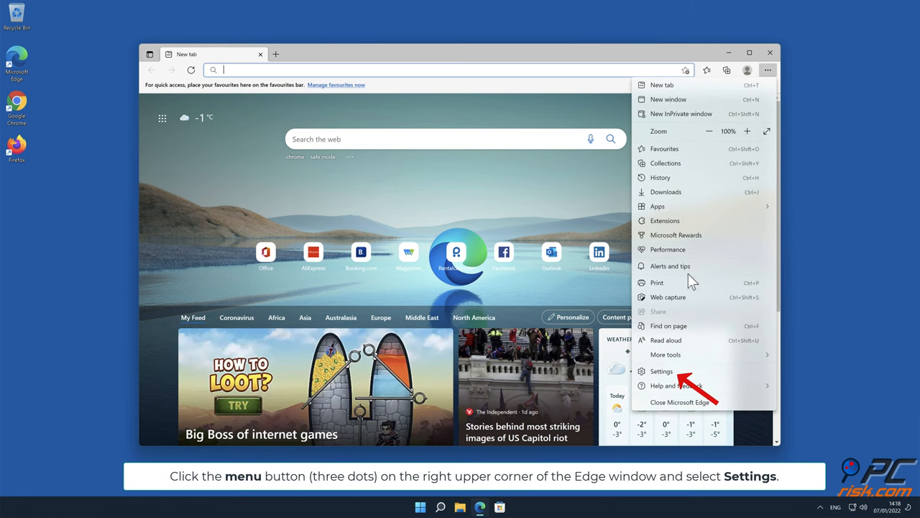
pyautogui.click(662, 371)
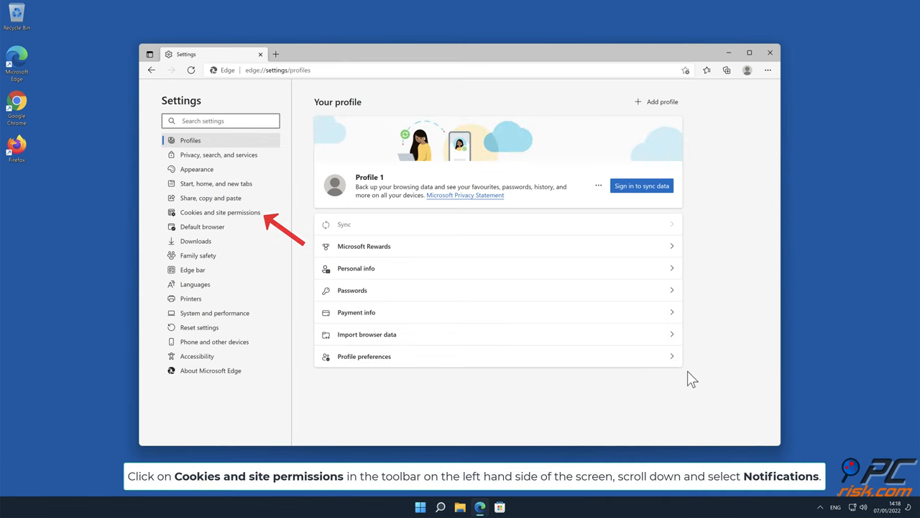
pyautogui.moveTo(369, 269)
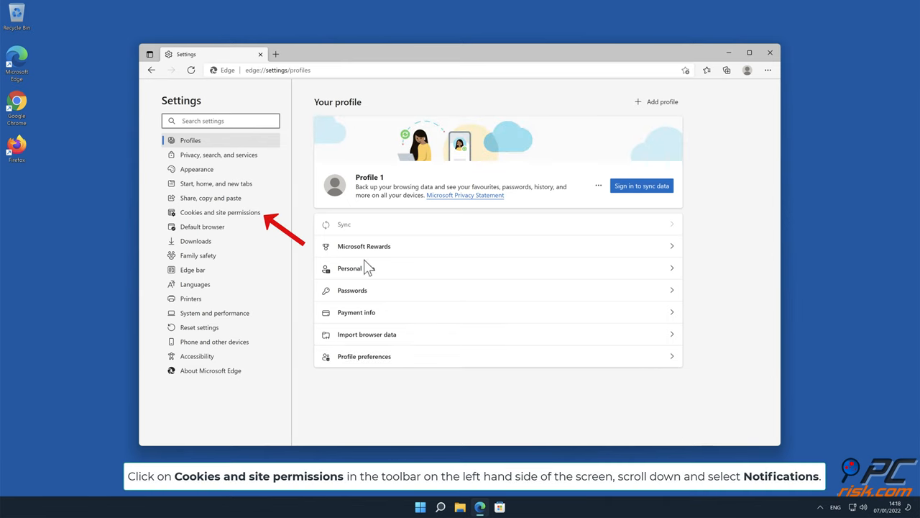
pyautogui.click(220, 212)
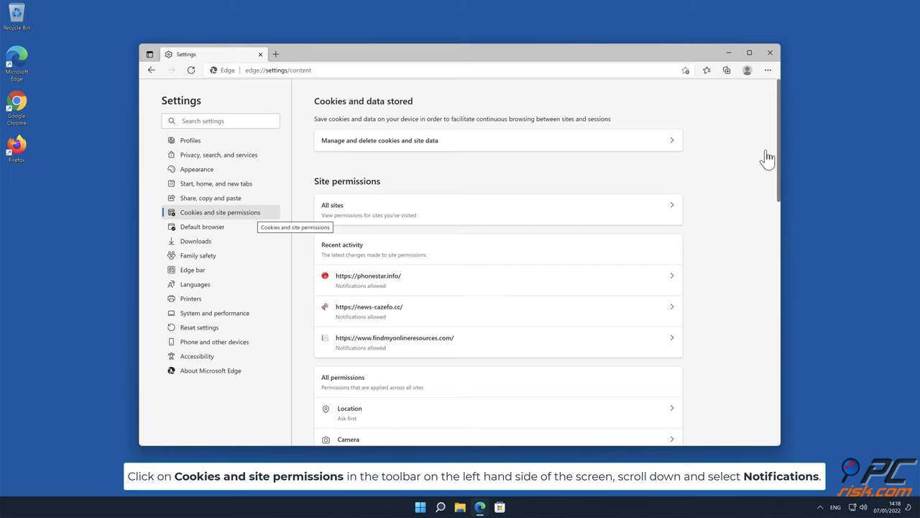
pyautogui.scroll(-3)
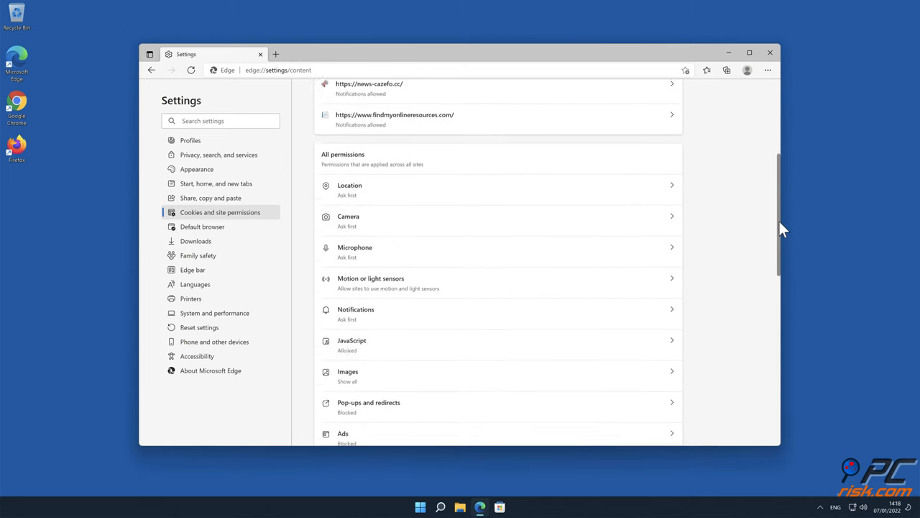
pyautogui.scroll(-3)
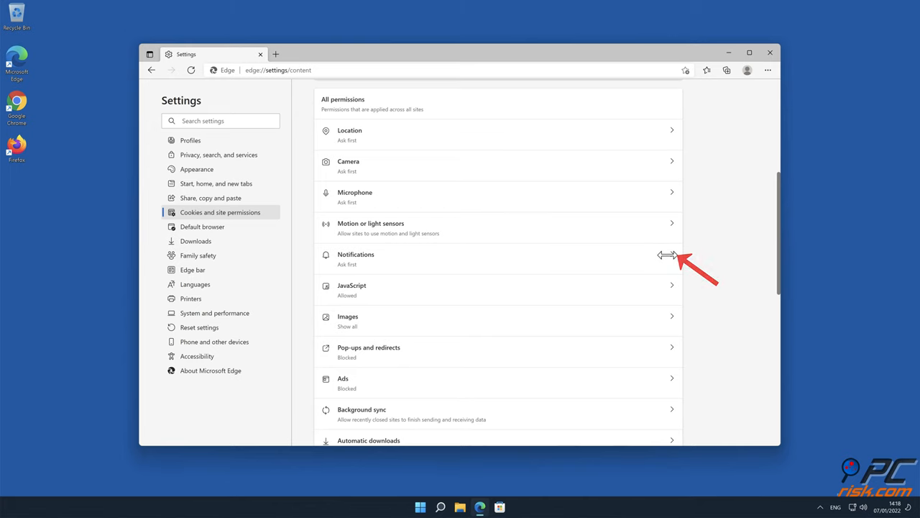
# - Remove news-cazefo.cc, findmyonlineresources.com and phonestar.info from Edge's allowed notification sites
pyautogui.click(498, 259)
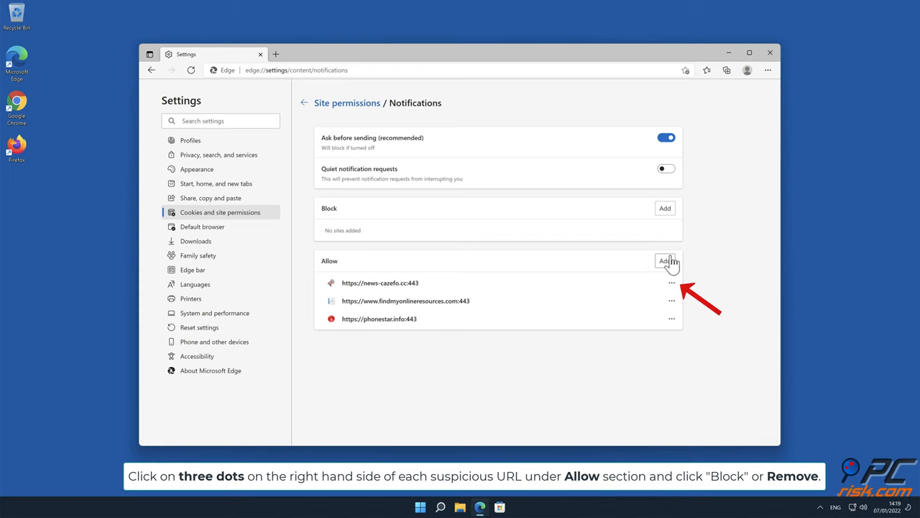
pyautogui.click(672, 282)
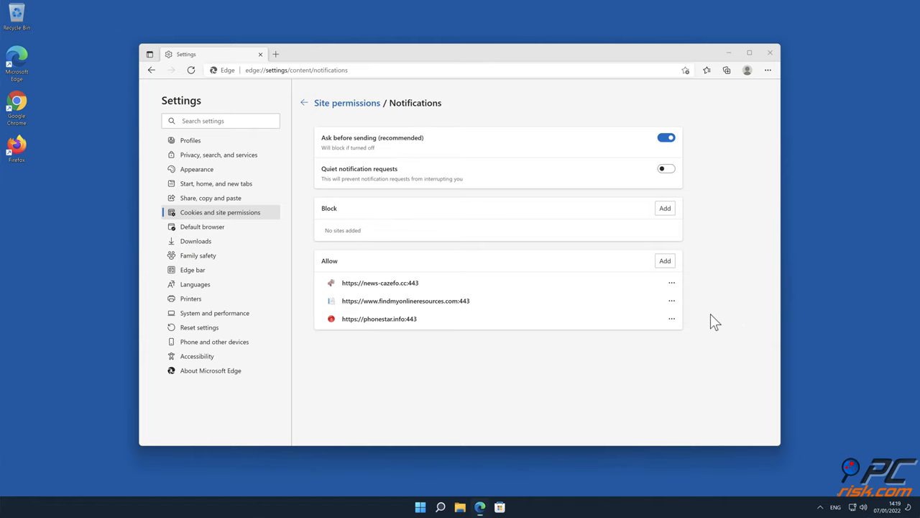
pyautogui.click(671, 281)
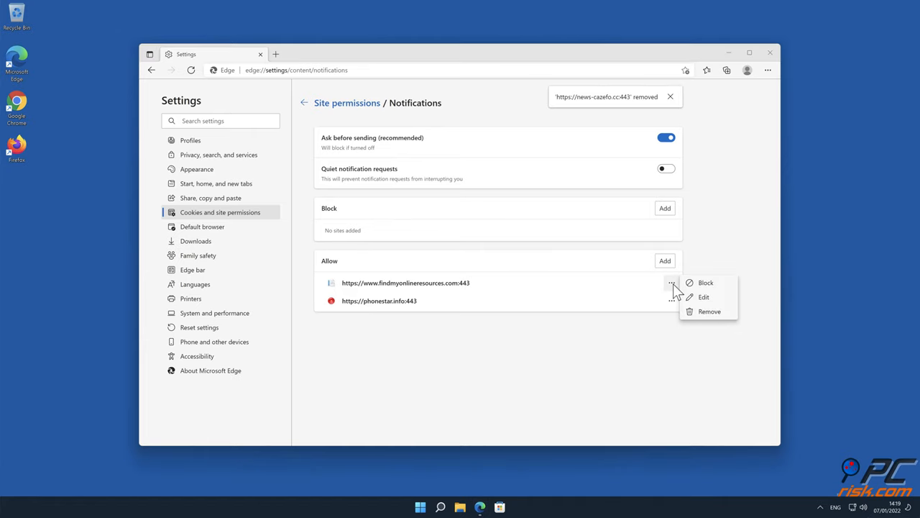
pyautogui.click(710, 311)
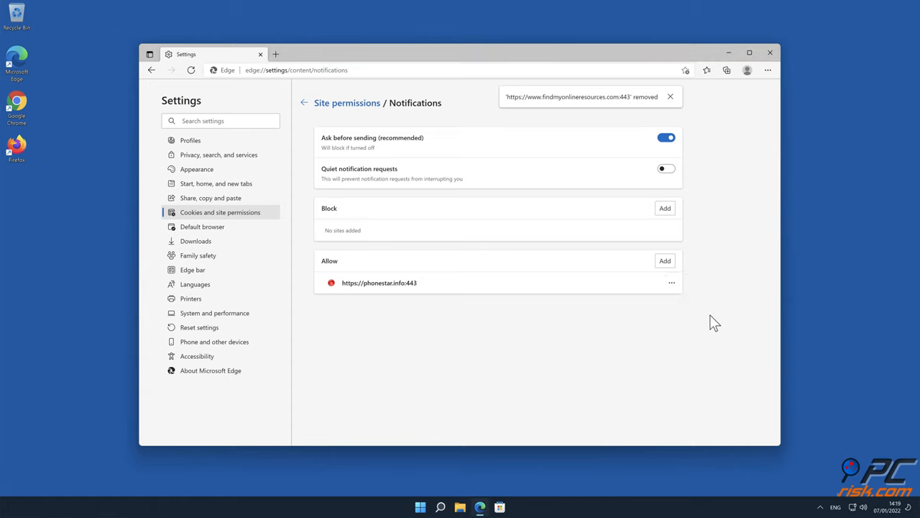
pyautogui.click(671, 282)
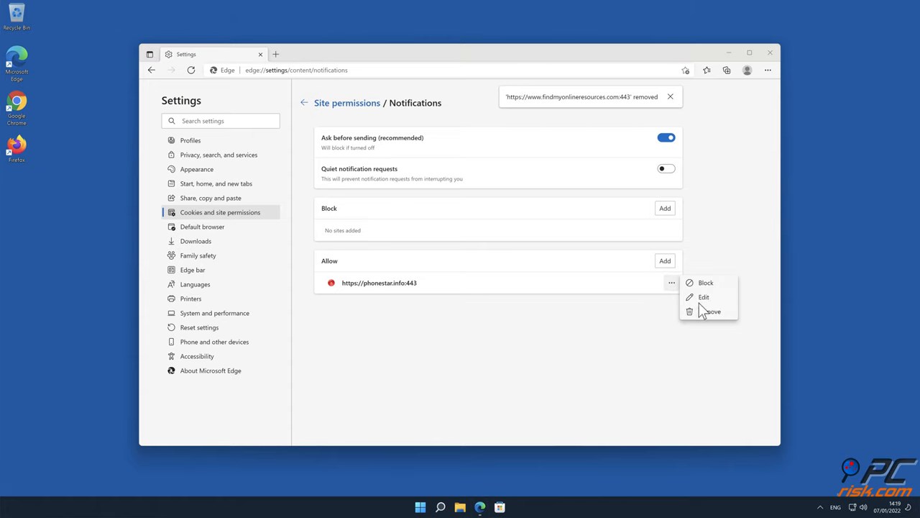
pyautogui.click(711, 311)
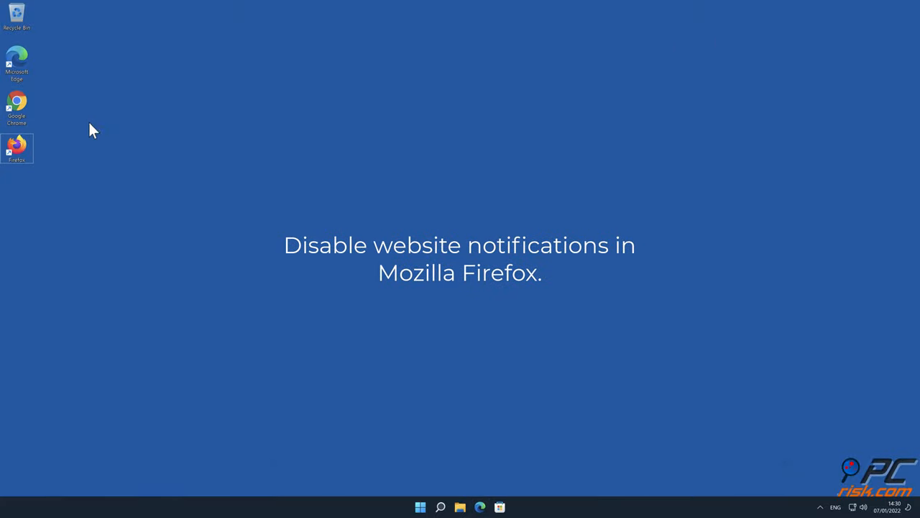
# - Launch Firefox and reach the Permissions section of its Privacy & Security settings
pyautogui.doubleClick(17, 148)
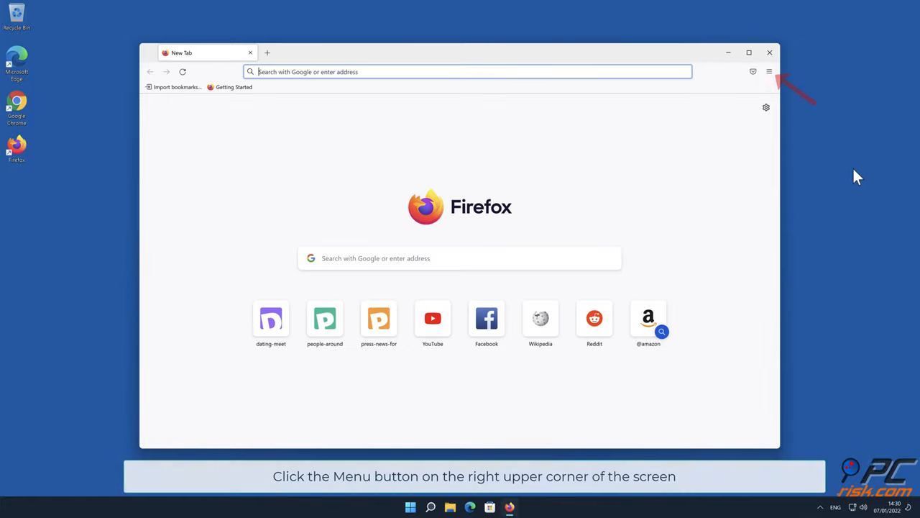
pyautogui.moveTo(769, 71)
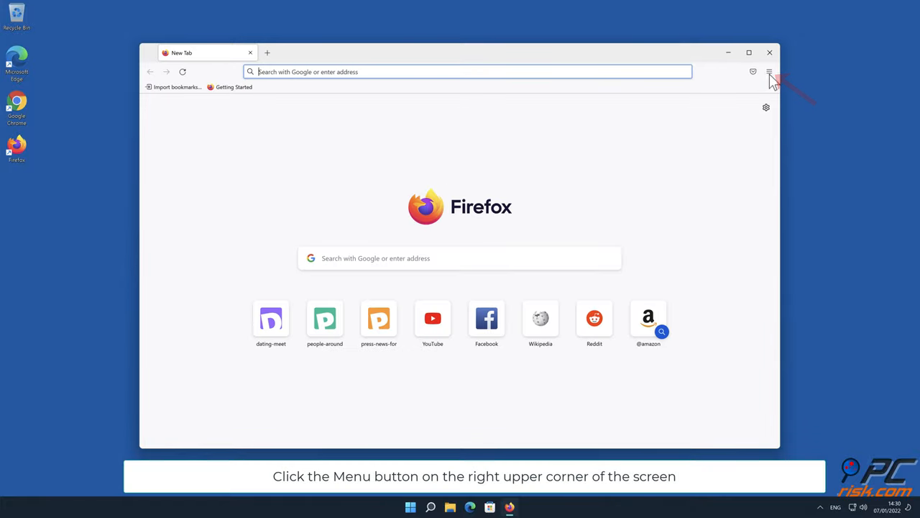
pyautogui.click(769, 72)
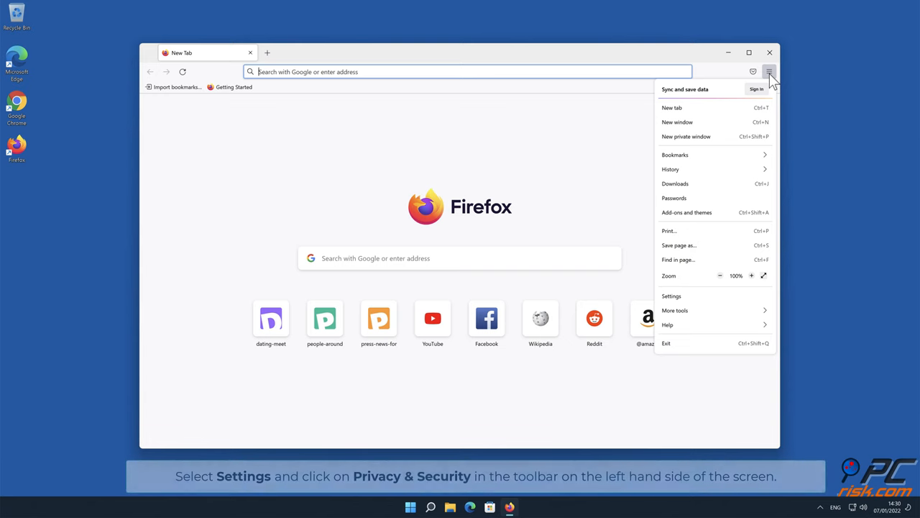
pyautogui.moveTo(722, 305)
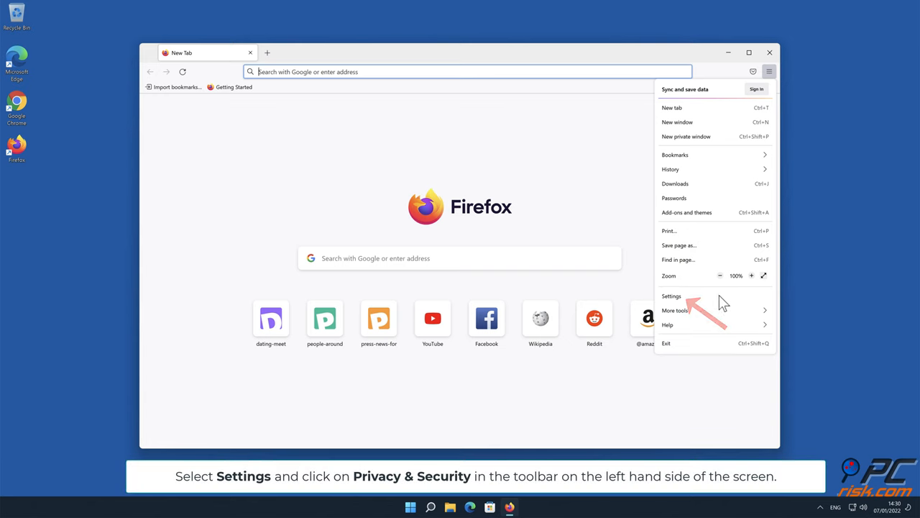
pyautogui.click(670, 296)
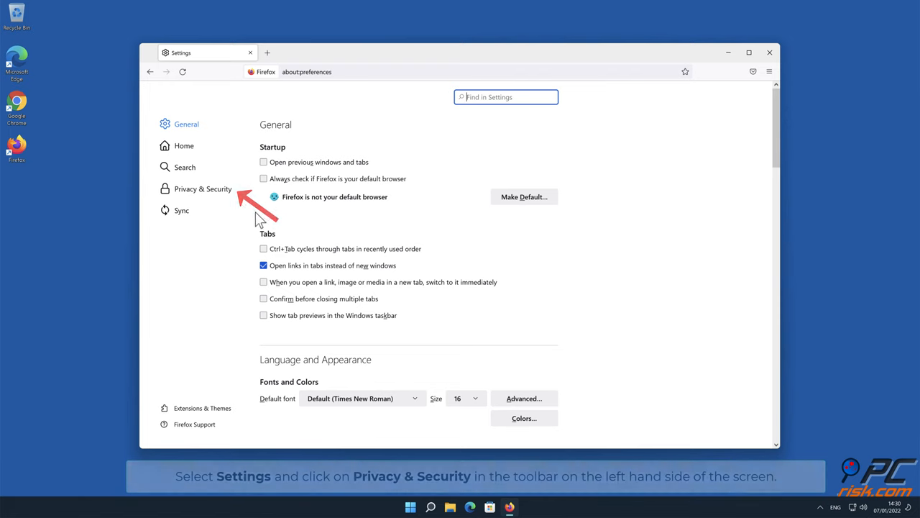
pyautogui.click(203, 189)
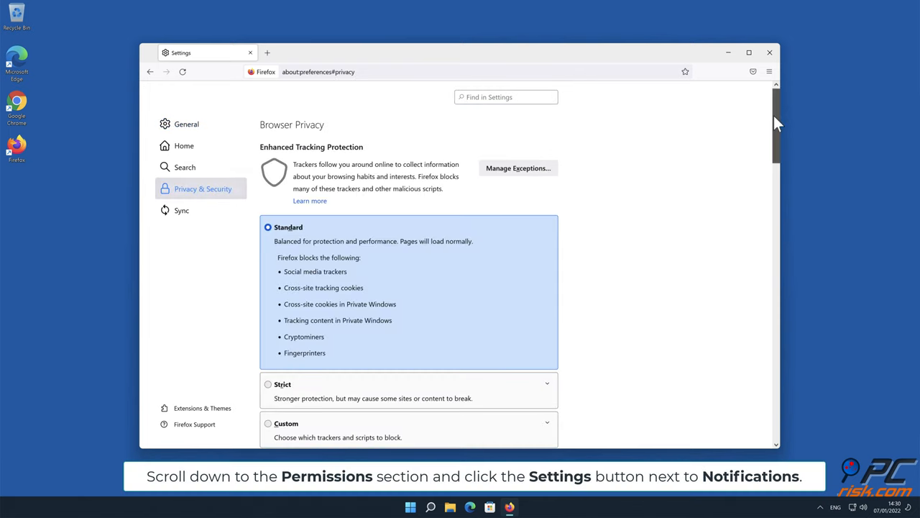
pyautogui.scroll(-3)
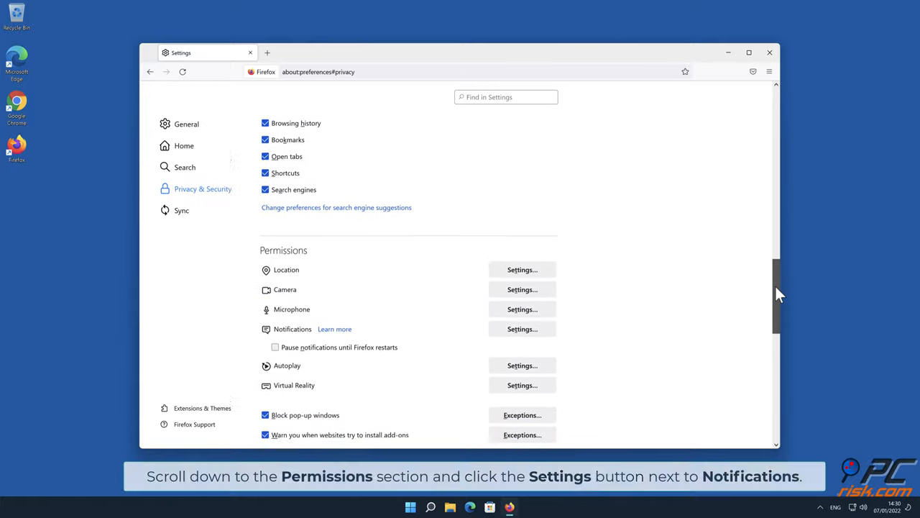
pyautogui.scroll(-3)
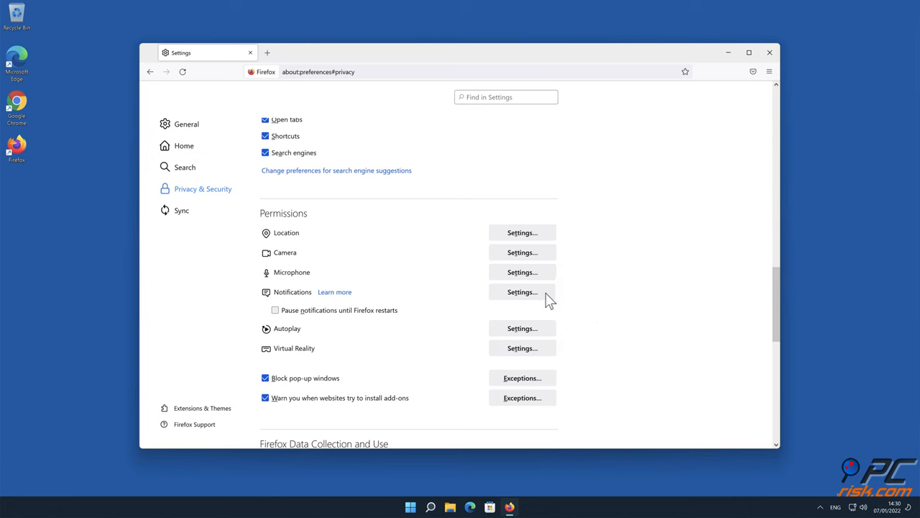
# - Show the notification permissions dialog with the first site's Status drop-down expanded
pyautogui.click(522, 290)
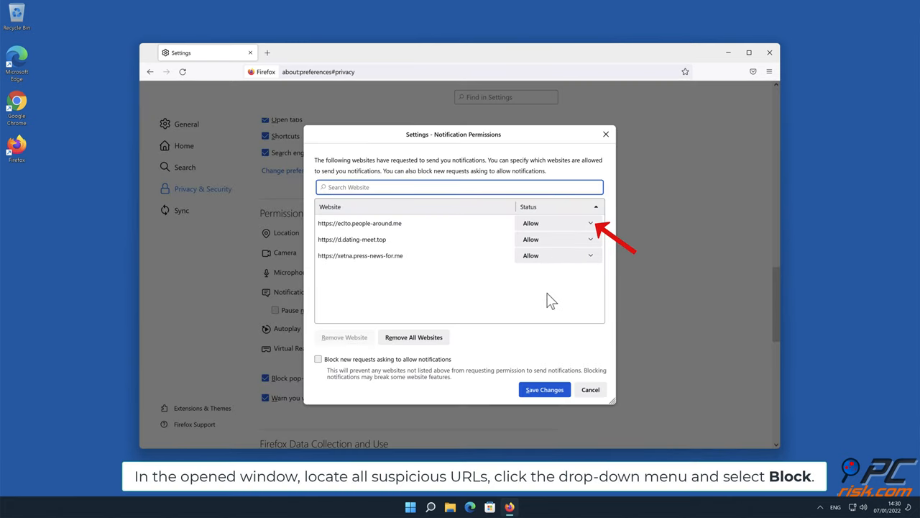
pyautogui.moveTo(596, 227)
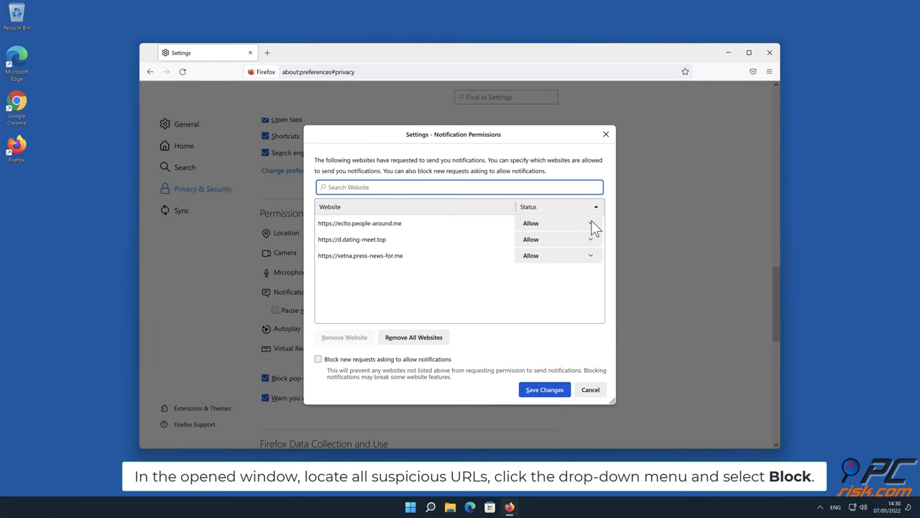
pyautogui.click(590, 223)
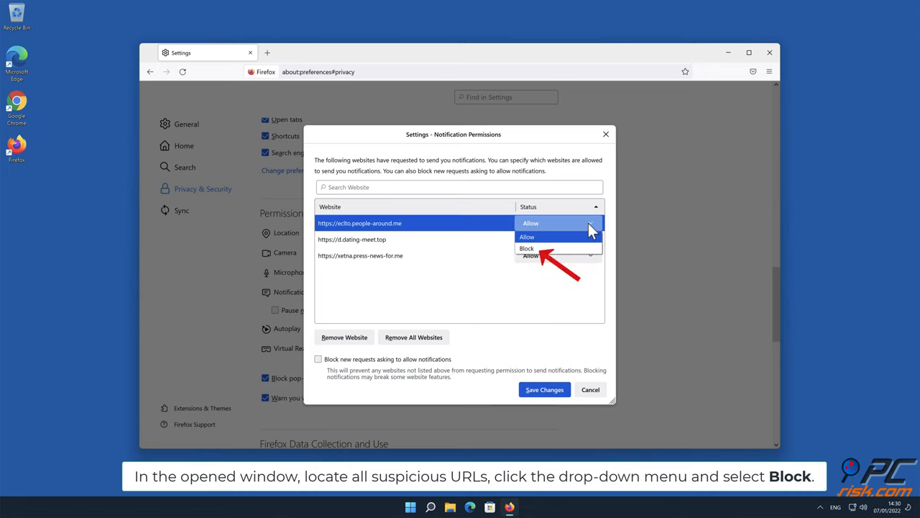